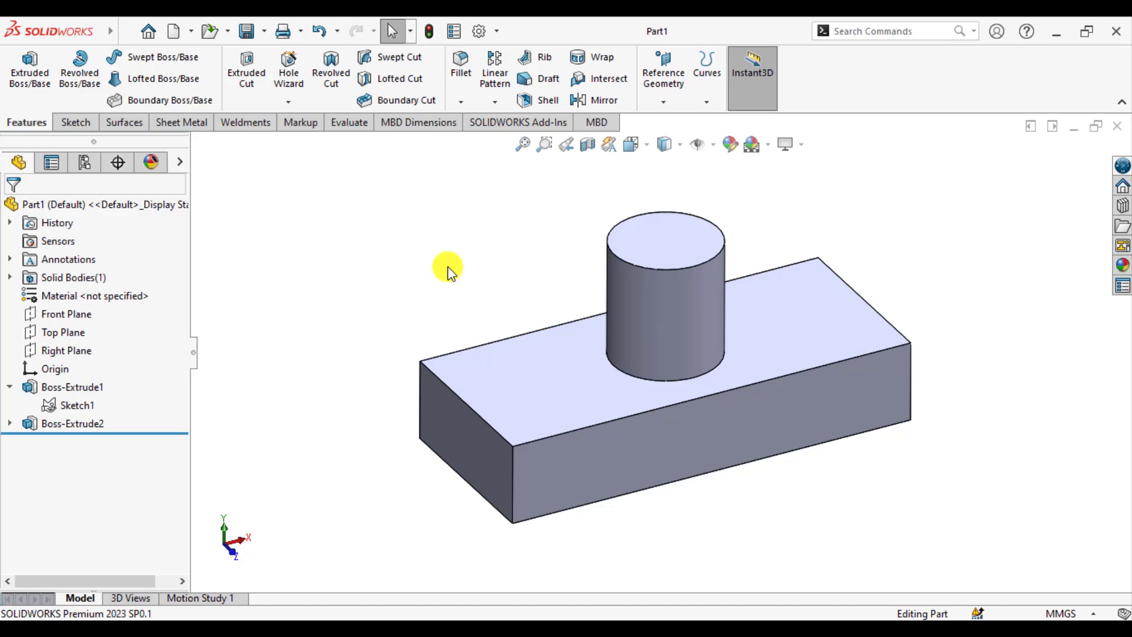
- Expand Solid Bodies(1) to confirm the single body Boss-Extrude2
left_click(11, 277)
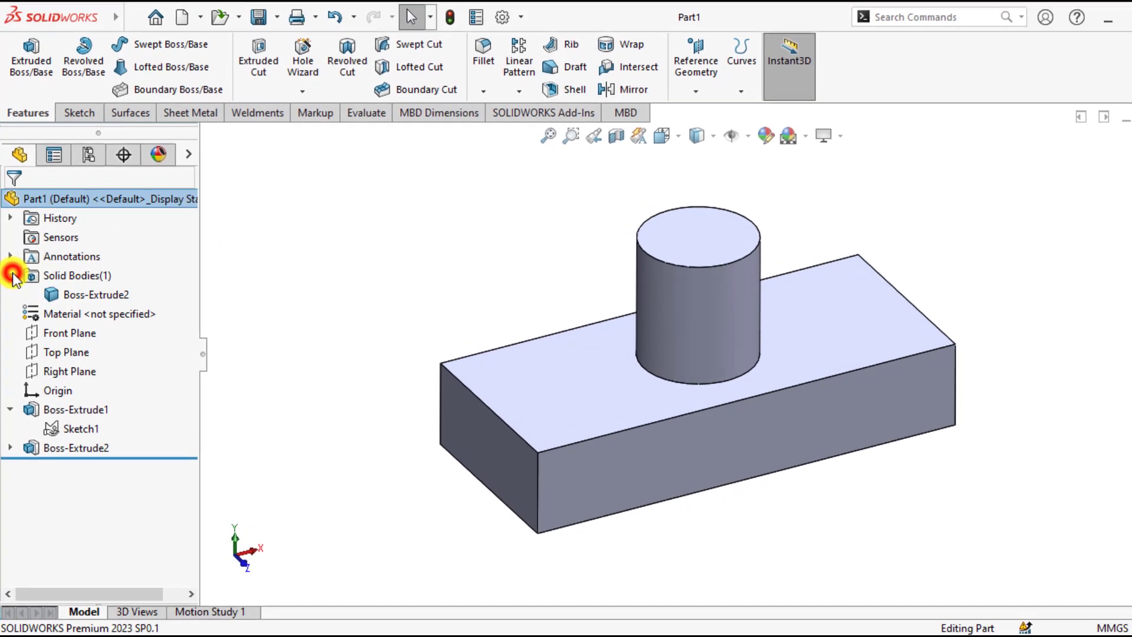
left_click(99, 294)
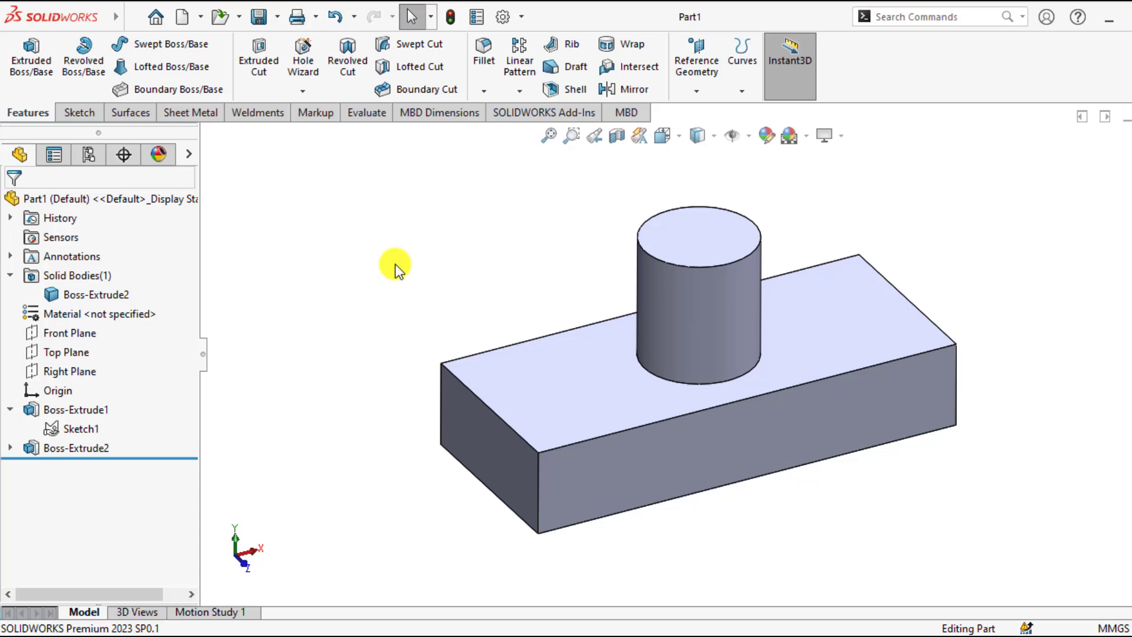
left_click(96, 294)
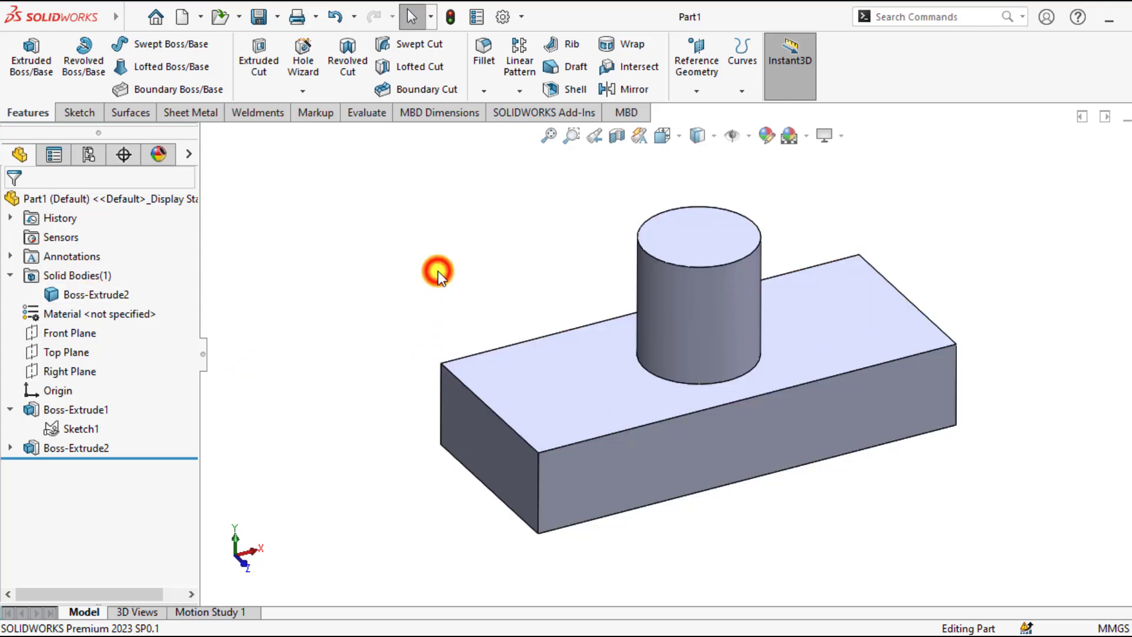
mouse_move(526, 425)
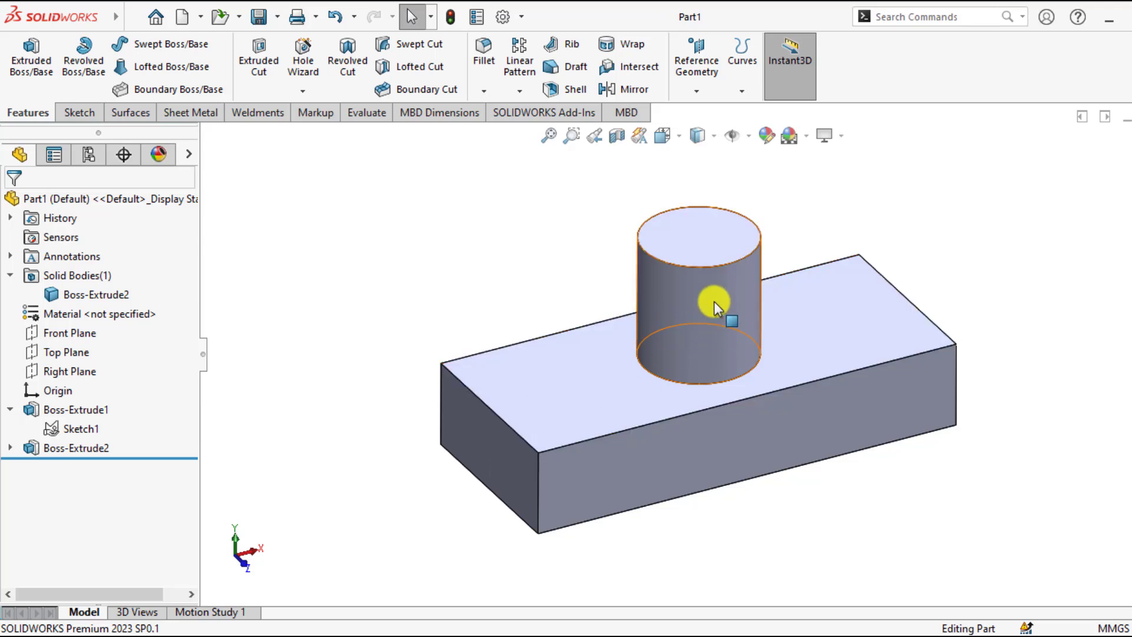
mouse_move(715, 307)
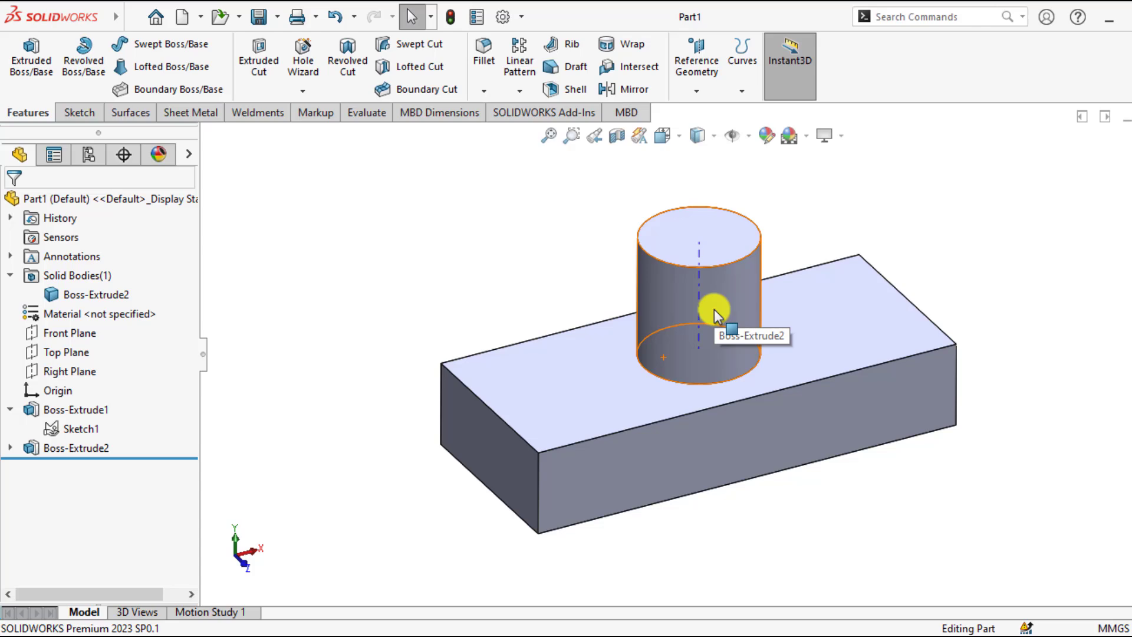
mouse_move(506, 271)
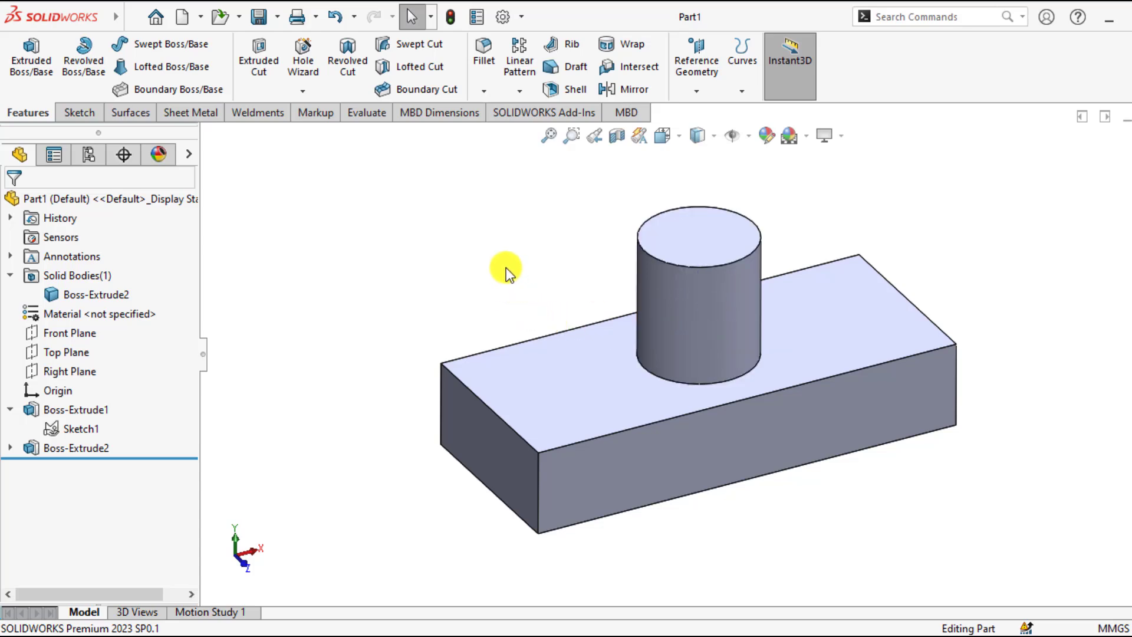
mouse_move(372, 253)
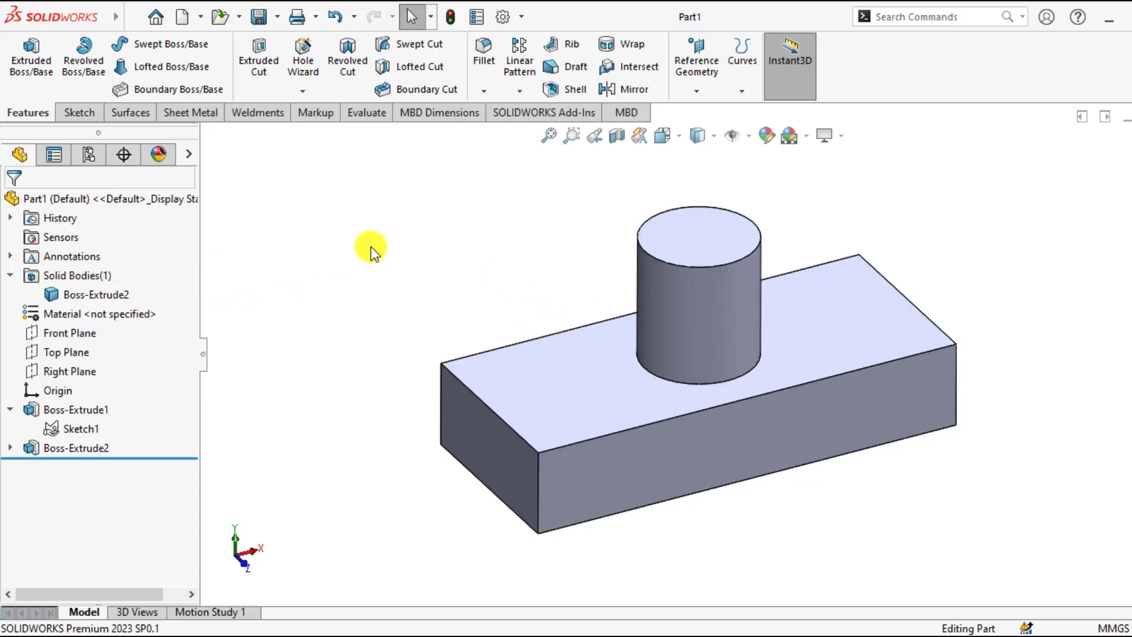
mouse_move(393, 245)
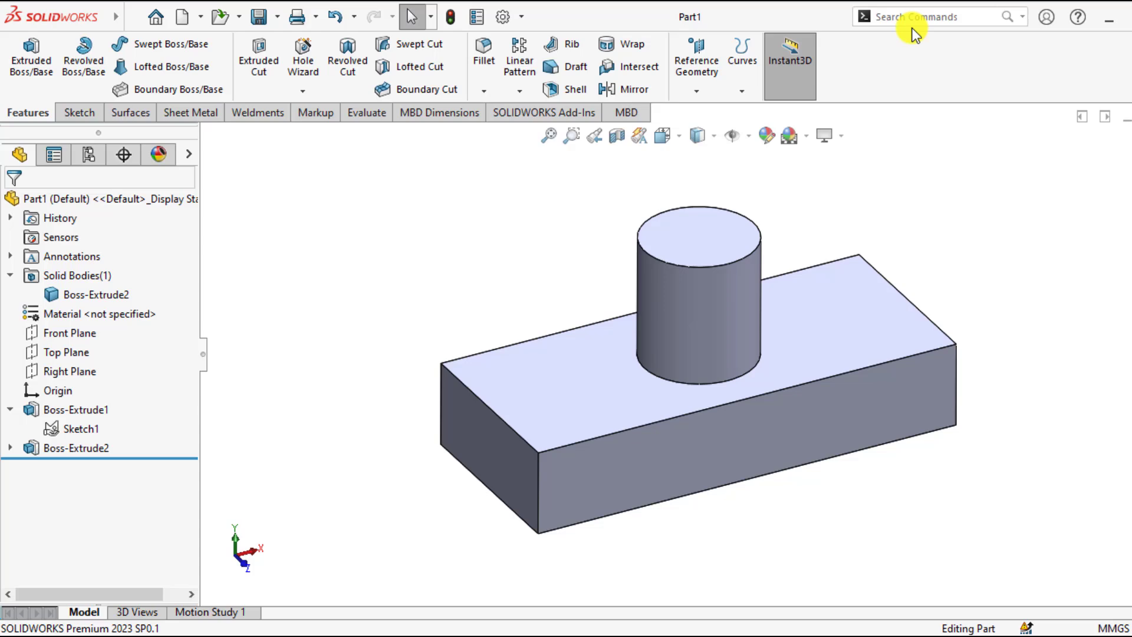
- Sketch on the block's top face, converting the cylinder's base edge into a 60 mm circle
left_click(820, 310)
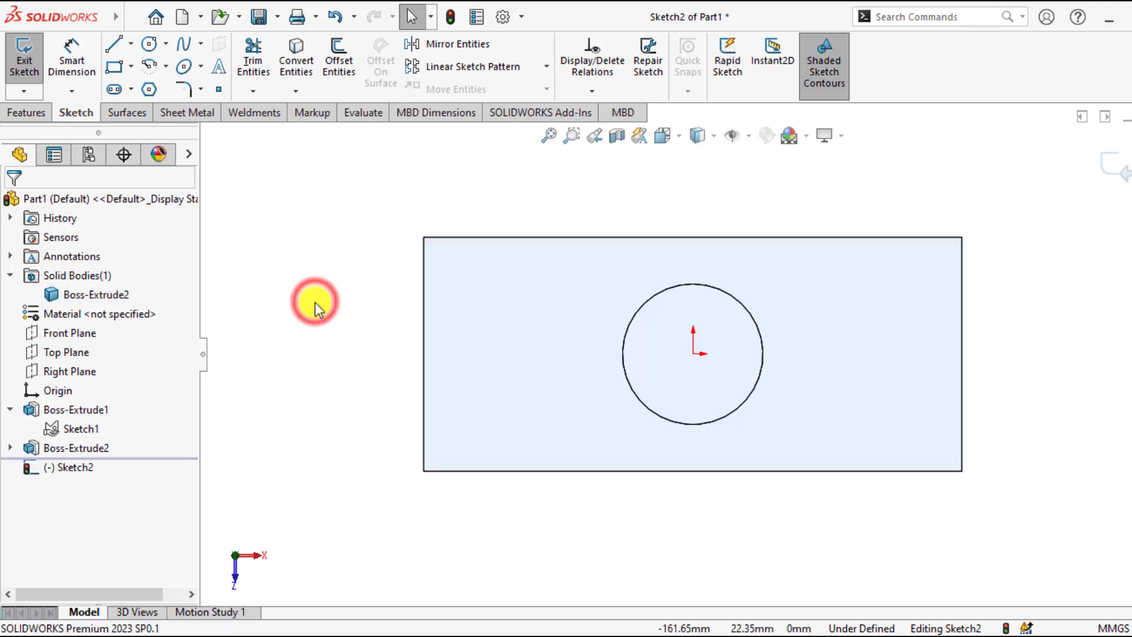
mouse_move(296, 58)
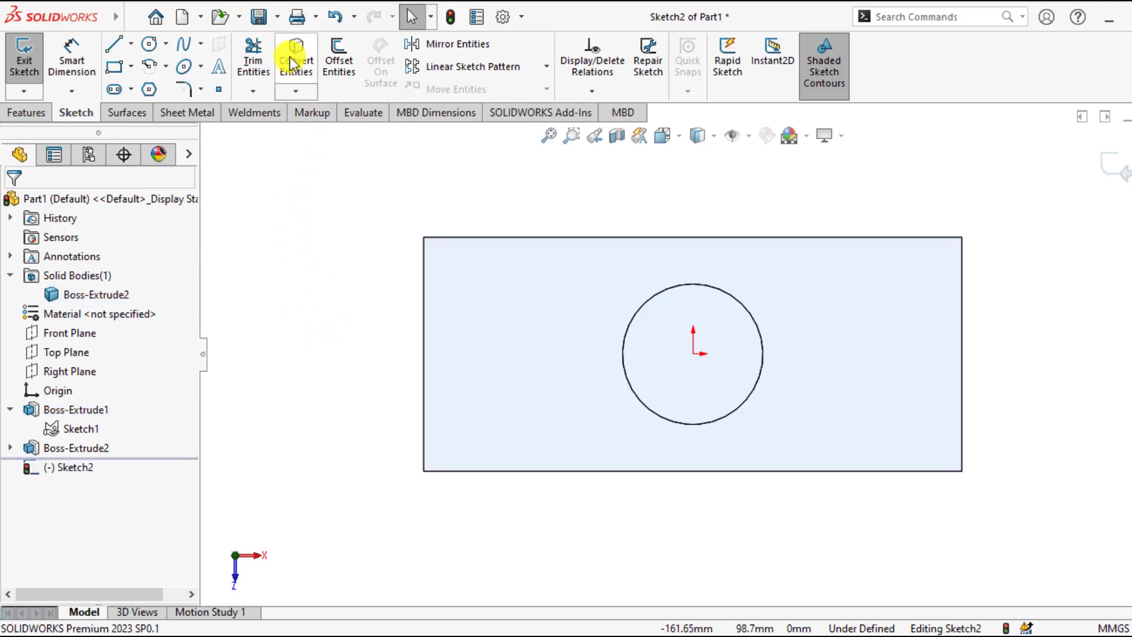
left_click(296, 58)
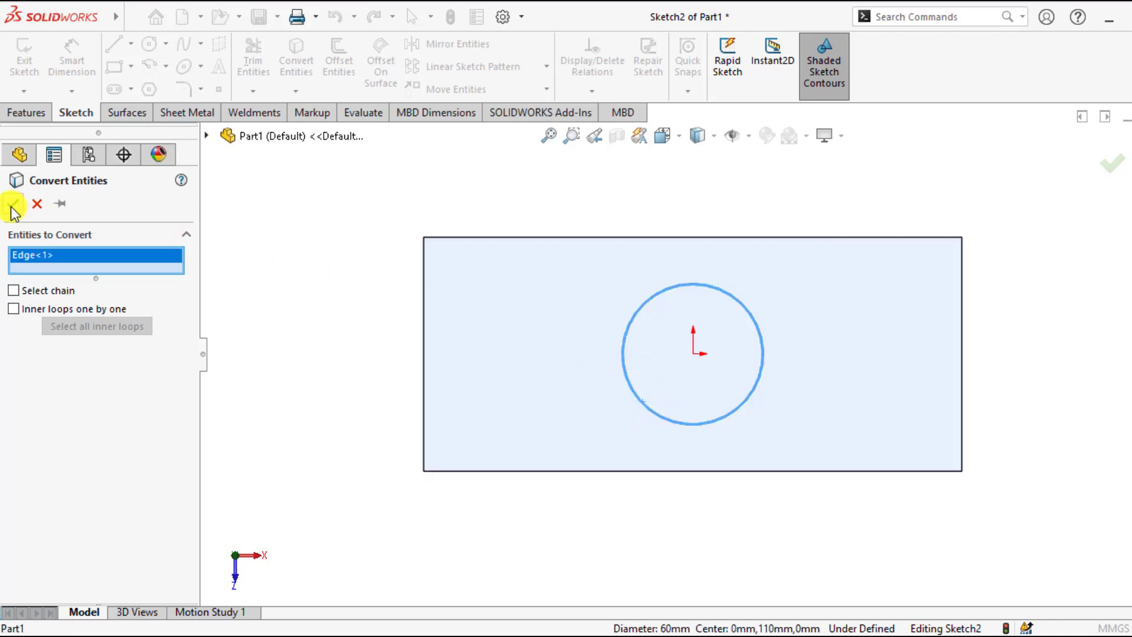
mouse_move(13, 209)
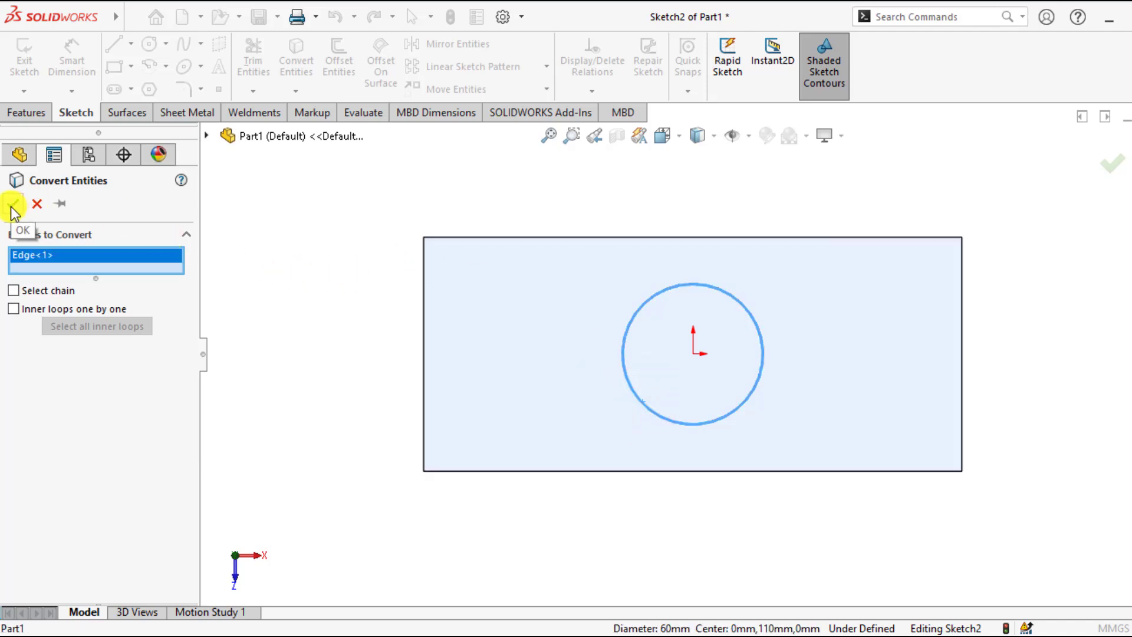
left_click(12, 203)
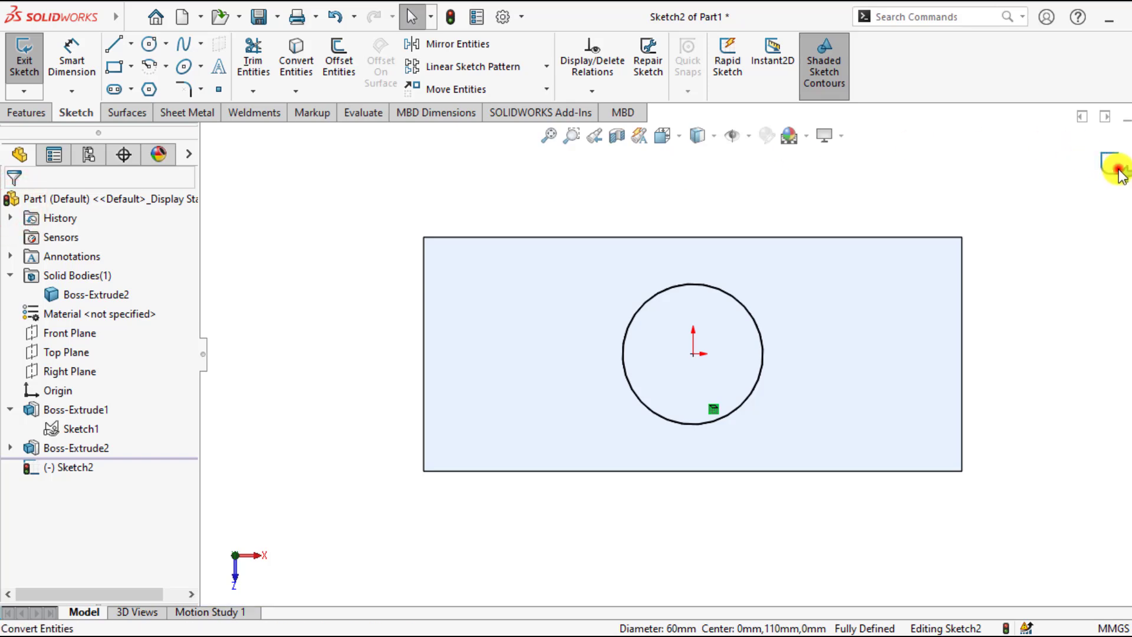
left_click(1119, 168)
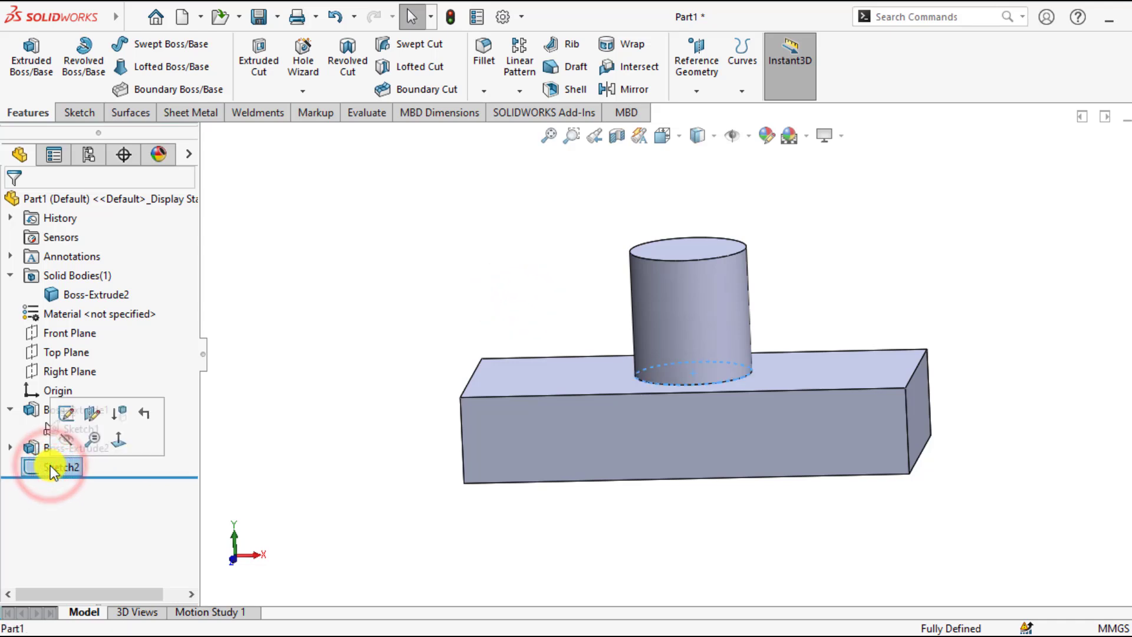
- Select Sketch2 and launch Split via Search Commands with Sketch2 as trim tool
left_click(52, 467)
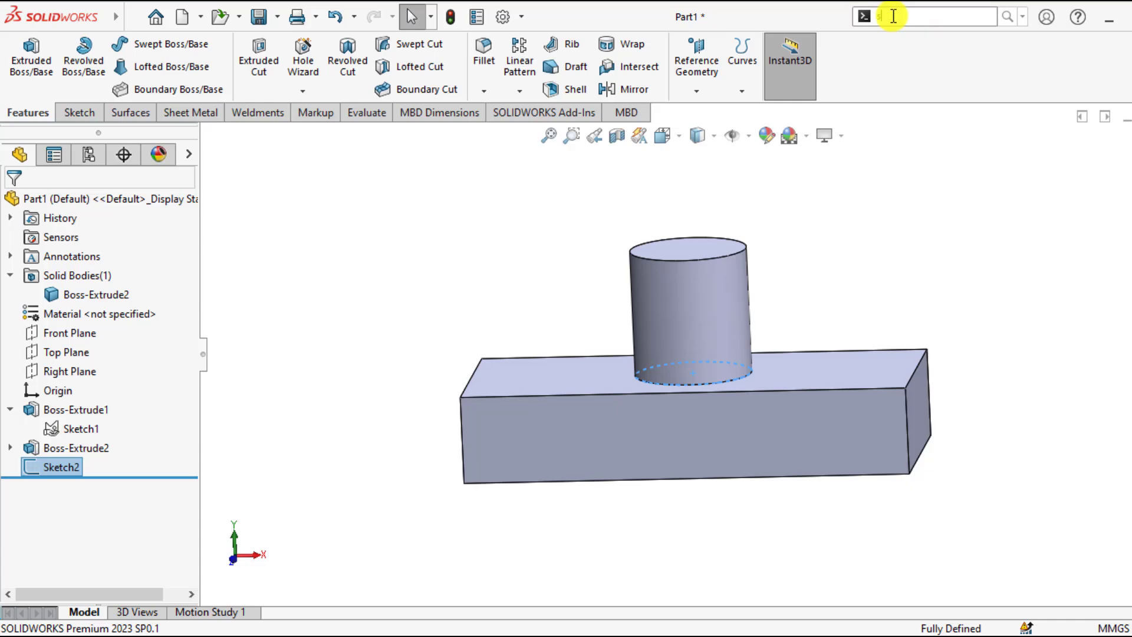
type("split")
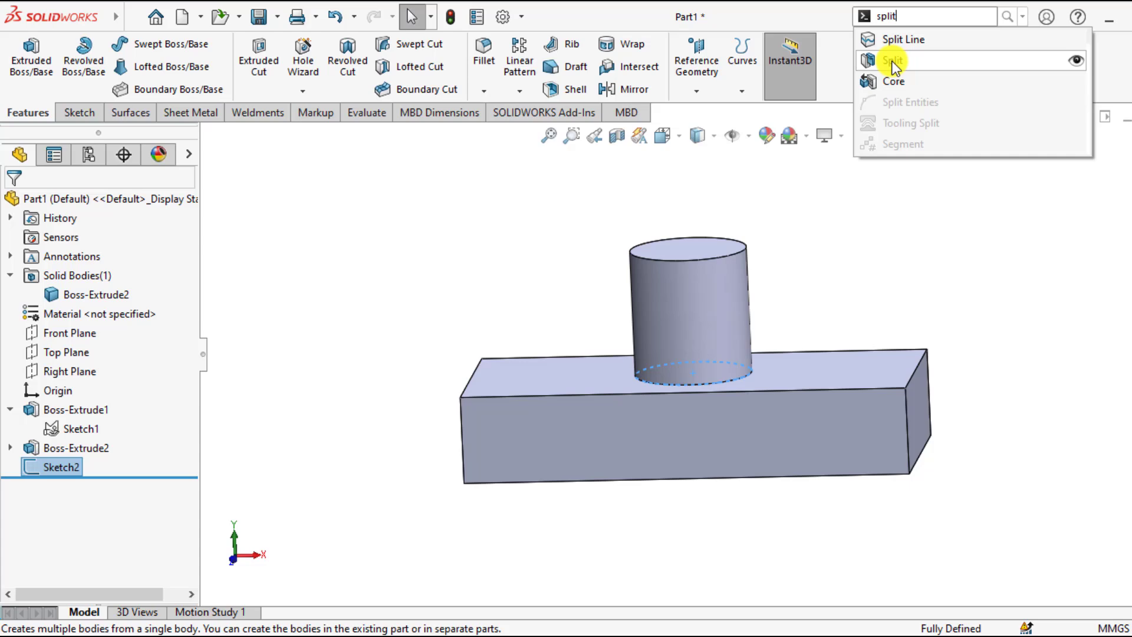
left_click(894, 60)
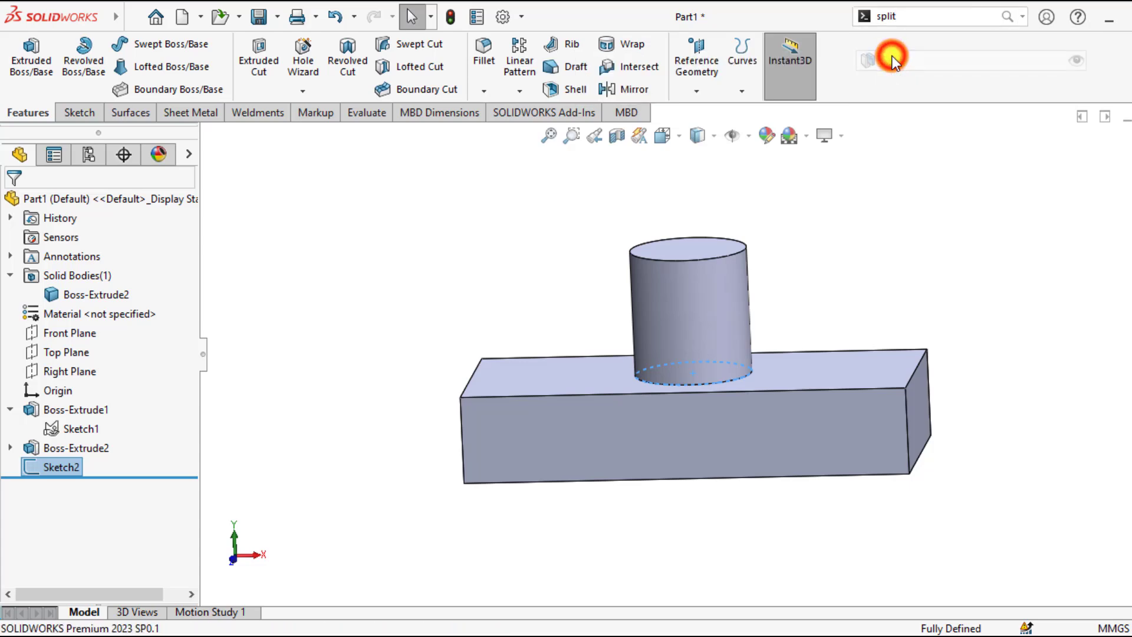
left_click(892, 60)
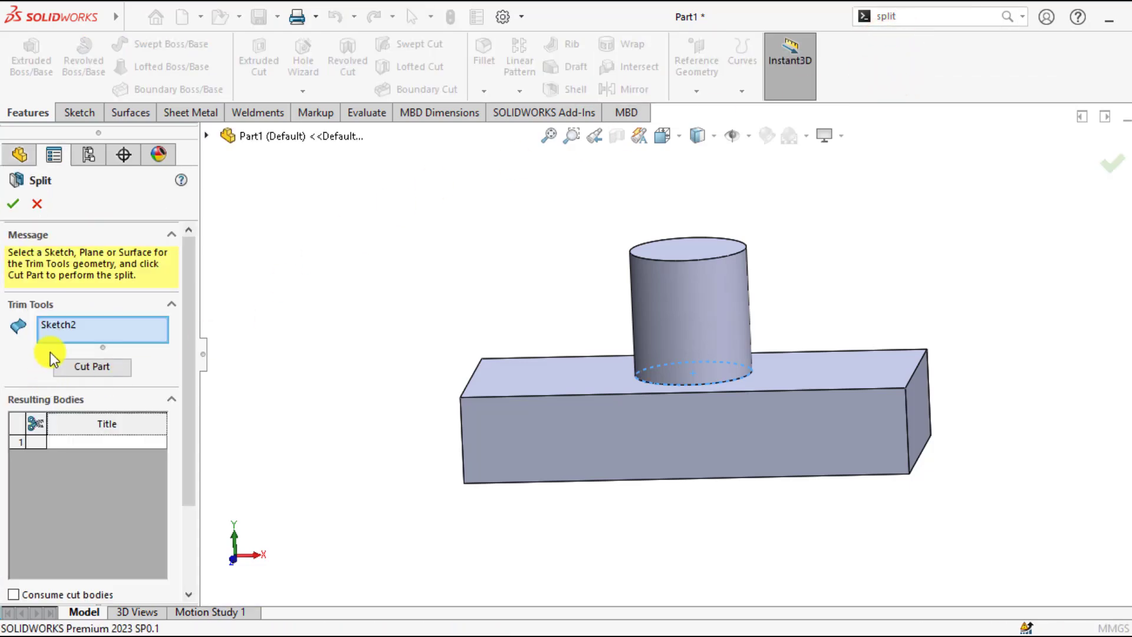
mouse_move(87, 333)
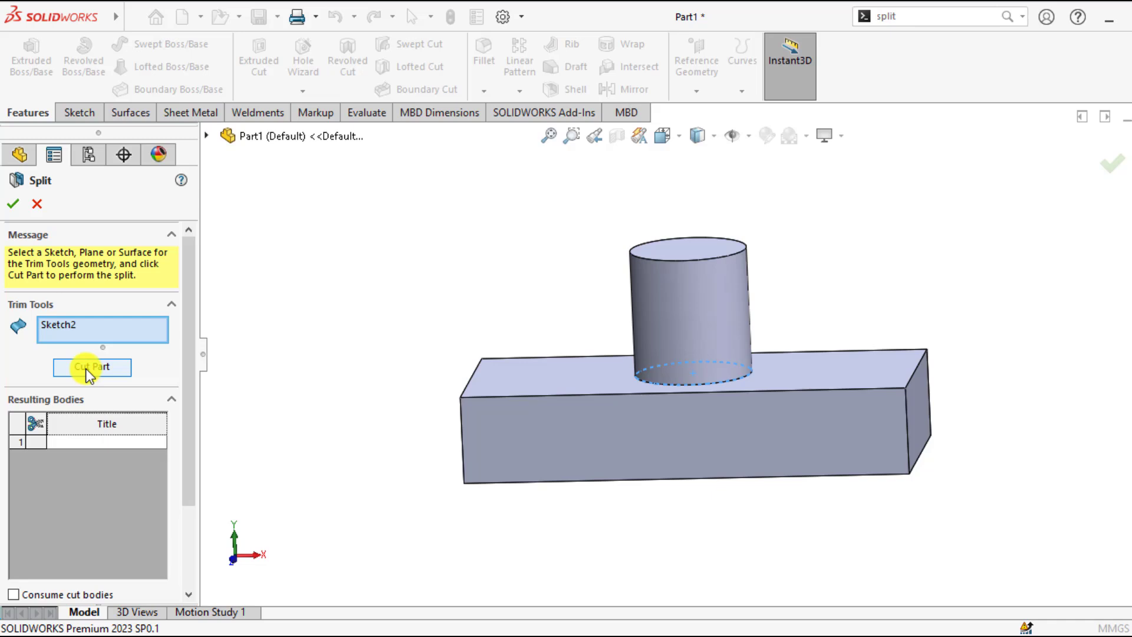
- Cut the part along Sketch2 and assign files to the resulting bodies, creating Split1
left_click(92, 368)
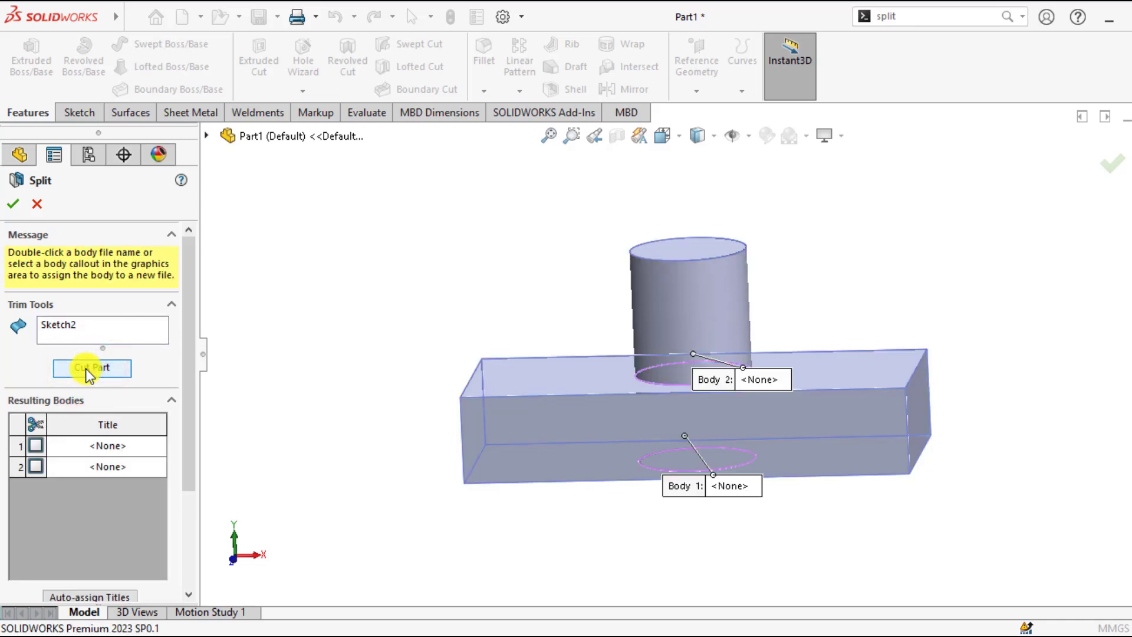
left_click(92, 368)
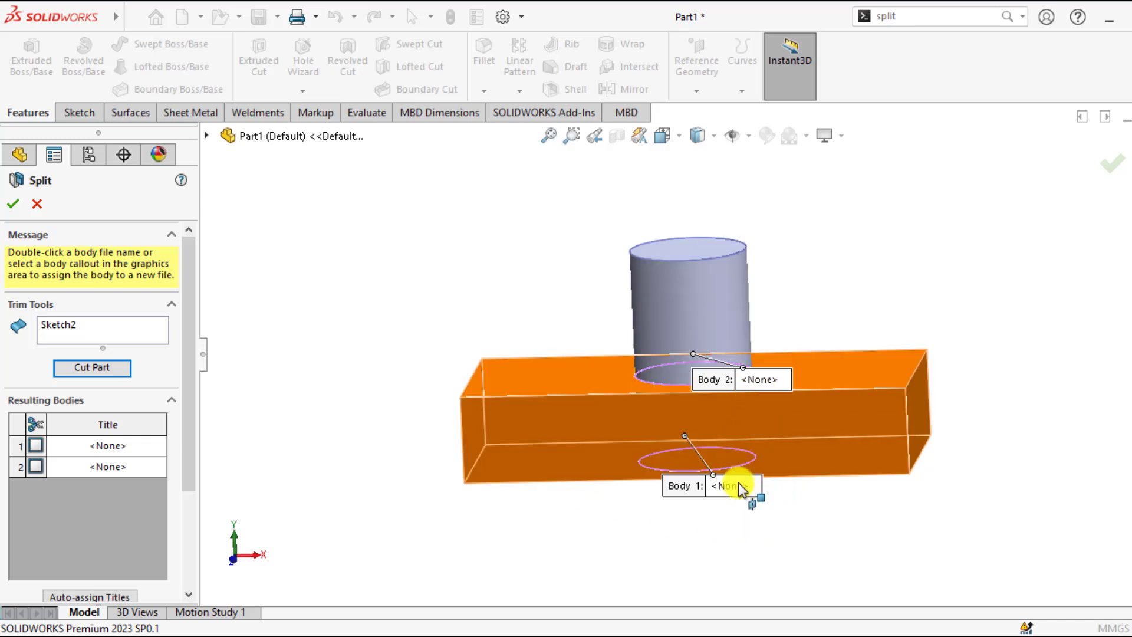
double_click(728, 486)
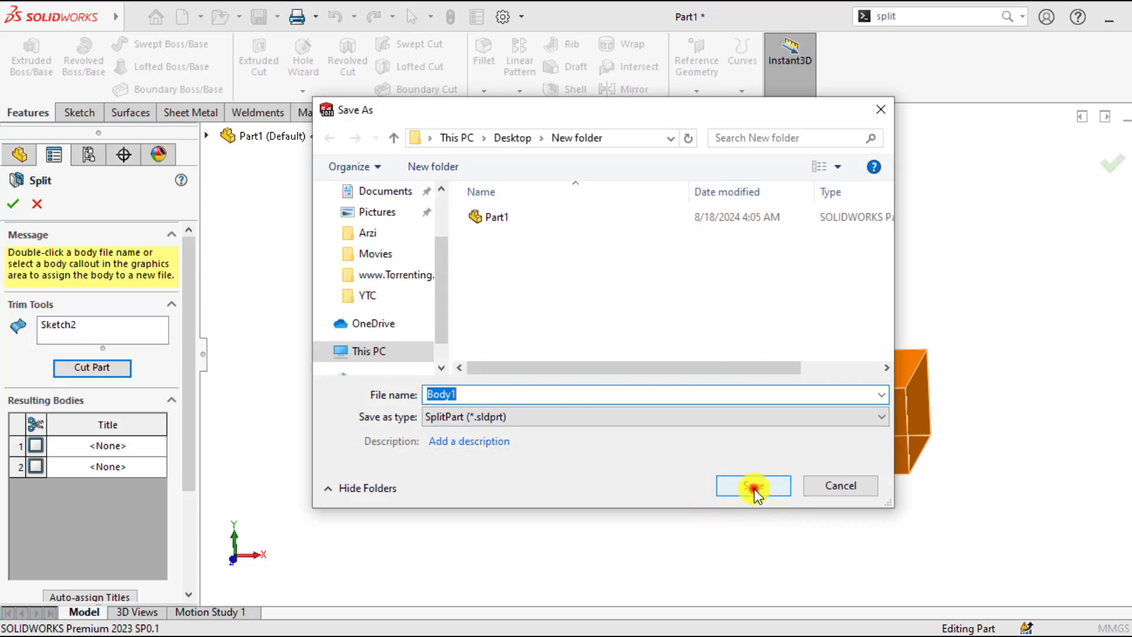
left_click(752, 485)
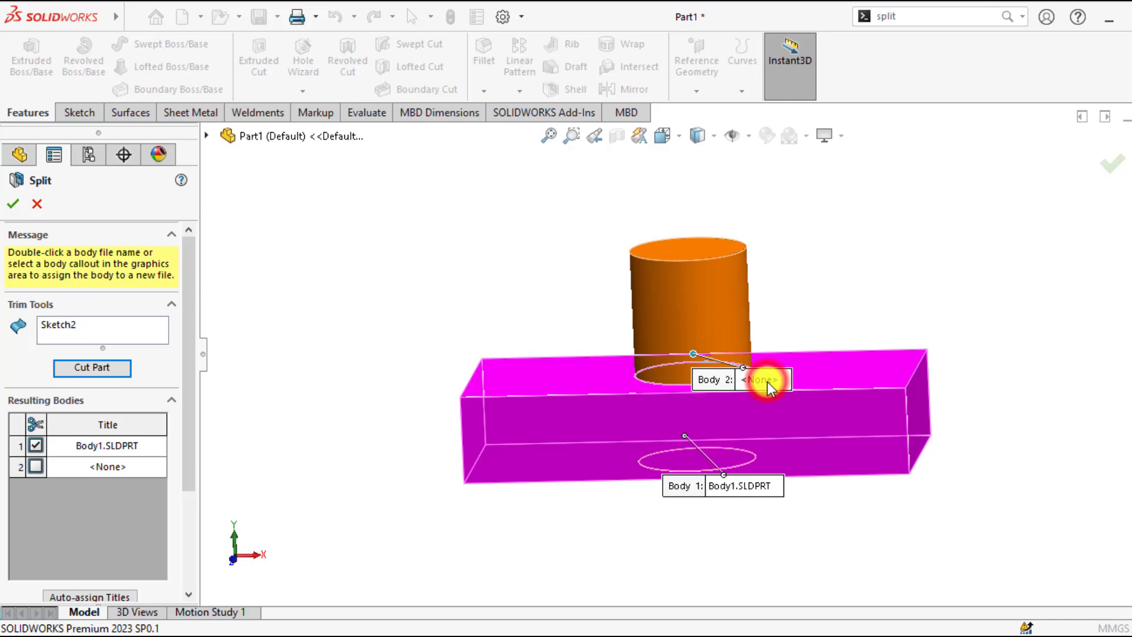
double_click(744, 485)
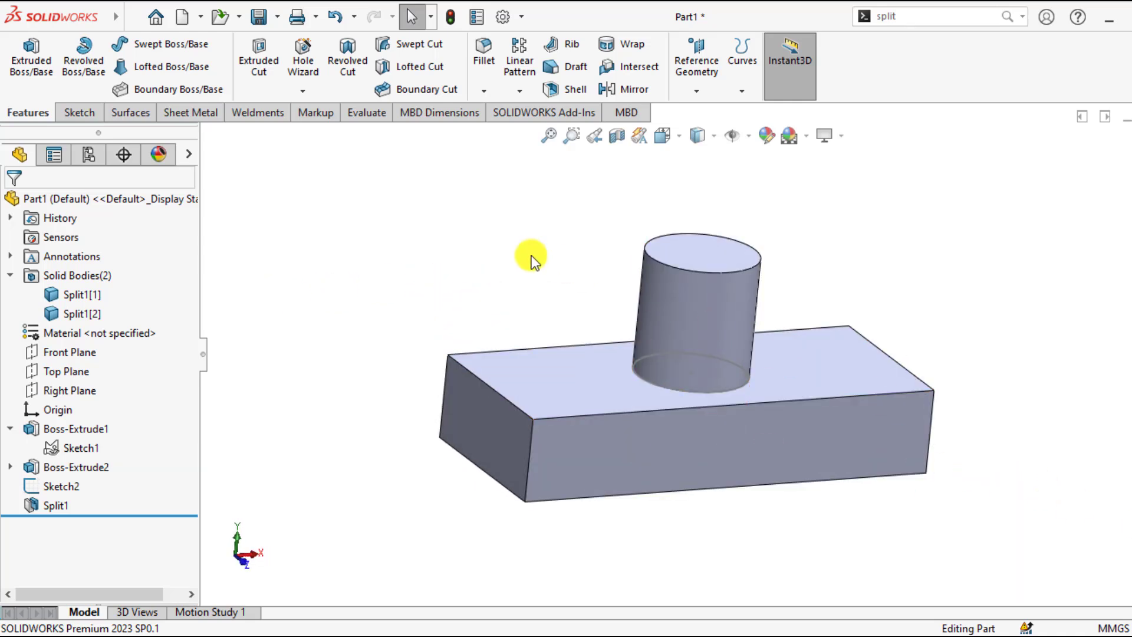
left_click(82, 295)
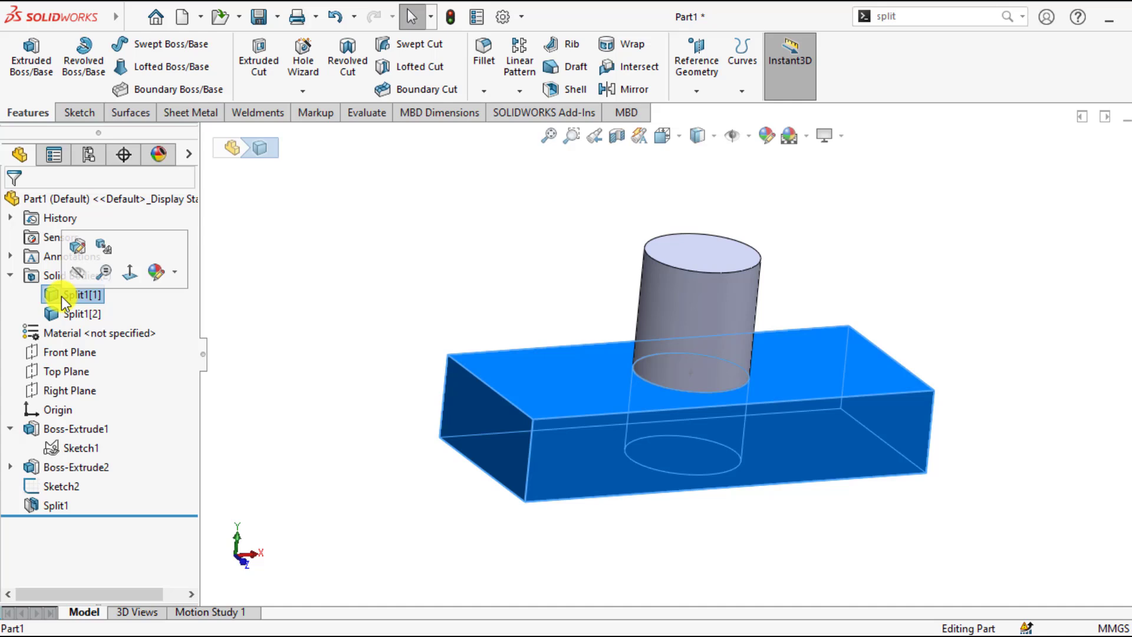
left_click(73, 313)
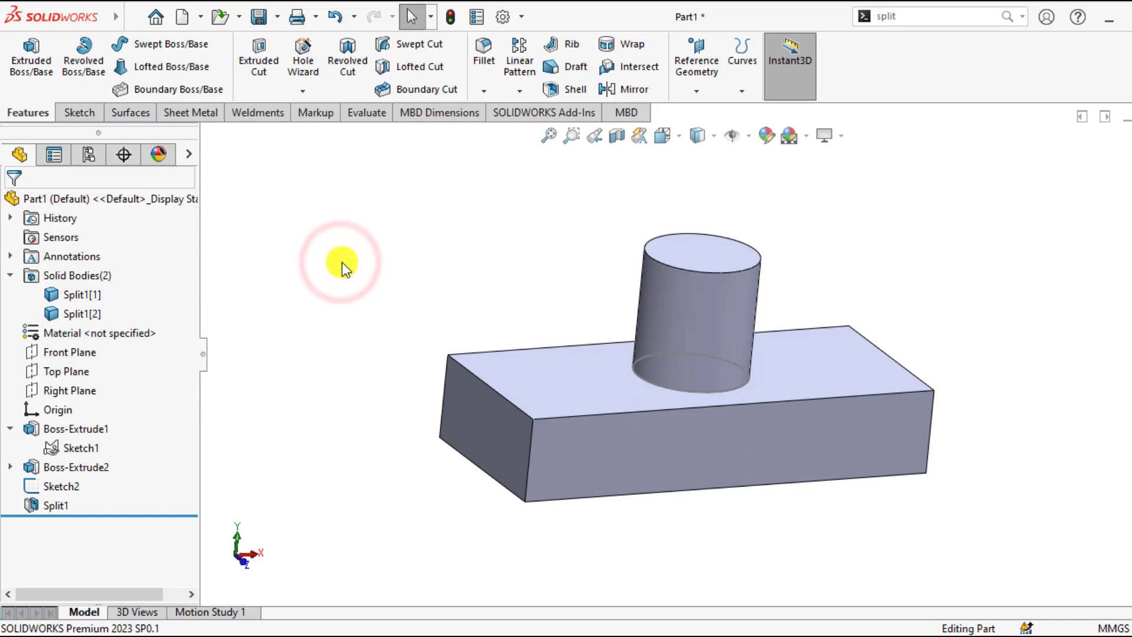
mouse_move(407, 368)
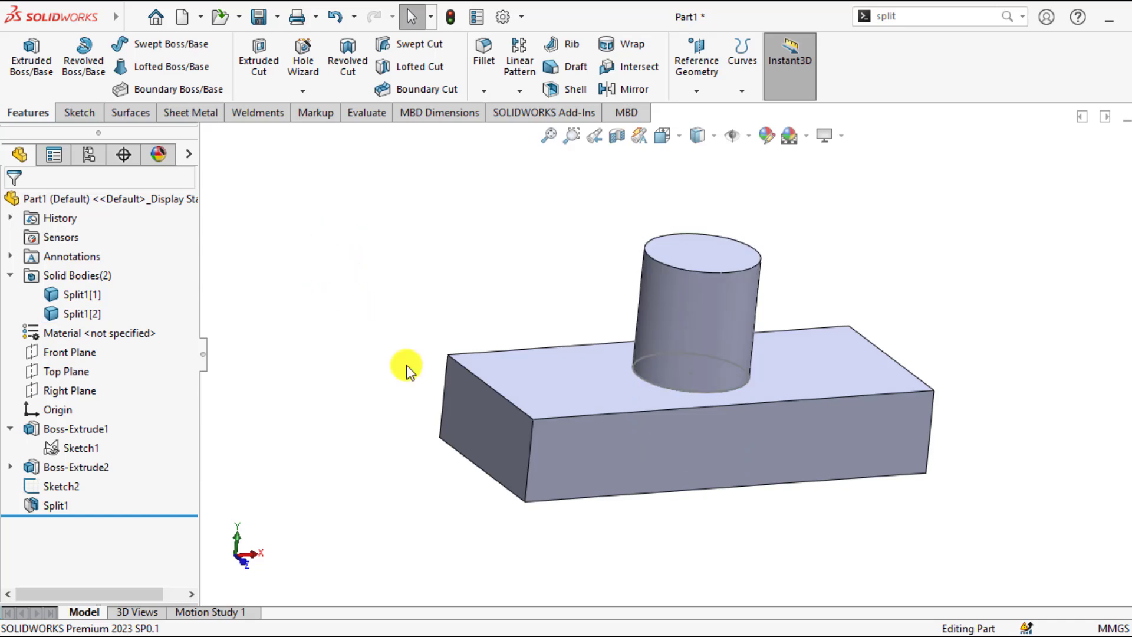
mouse_move(498, 448)
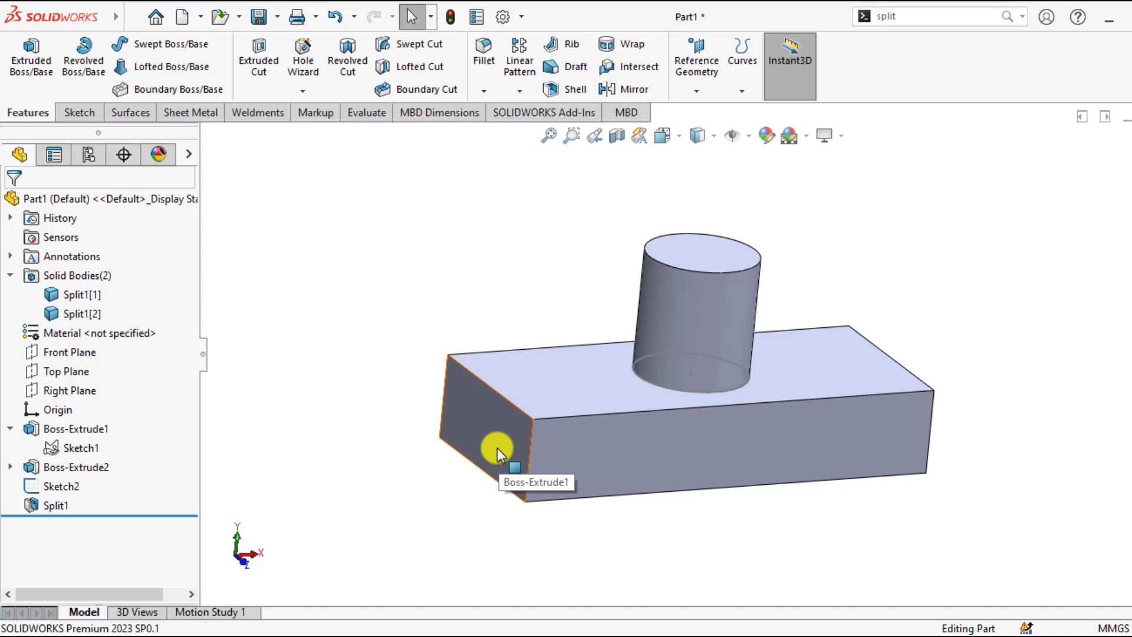
mouse_move(488, 453)
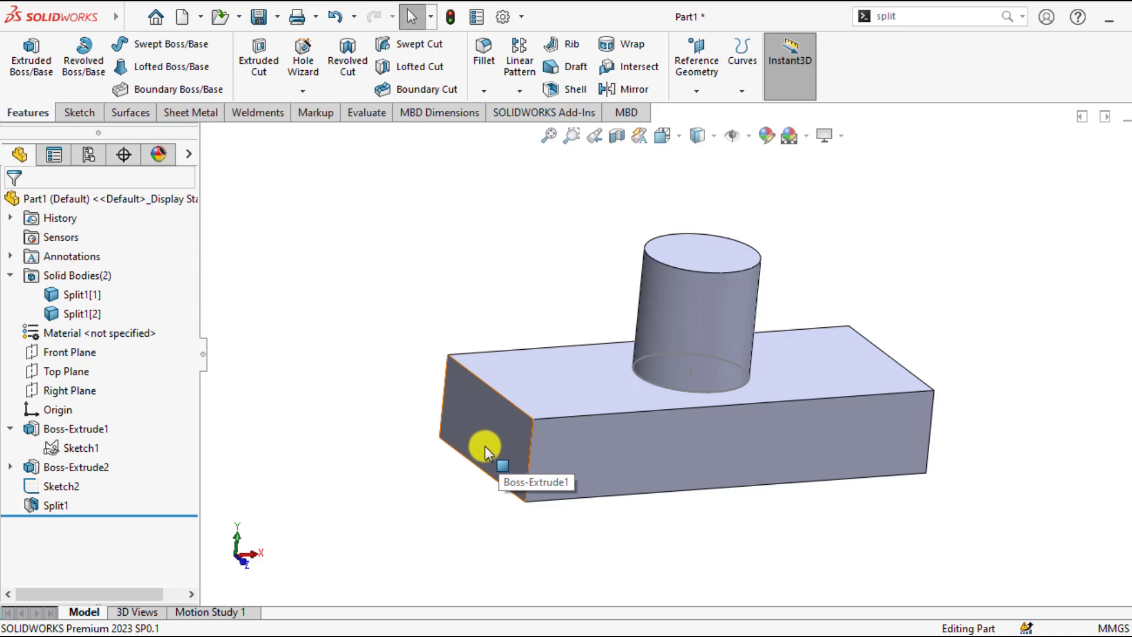
left_click(74, 294)
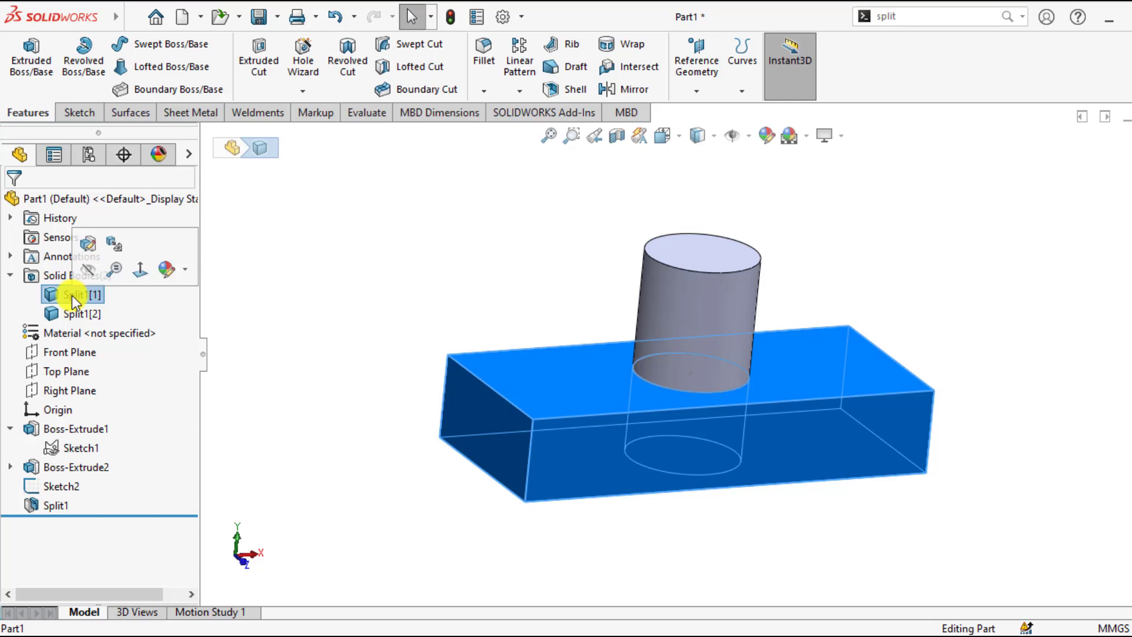
- Insert Split1[1] into a new part file named 'Rectangular Part' and save it
right_click(72, 294)
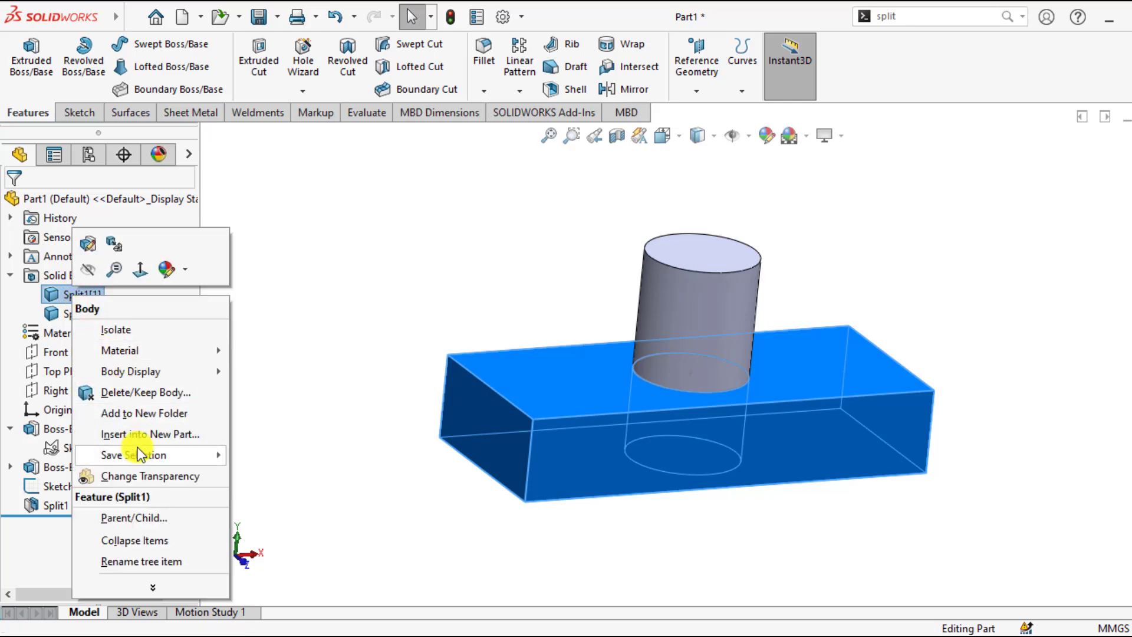
left_click(149, 434)
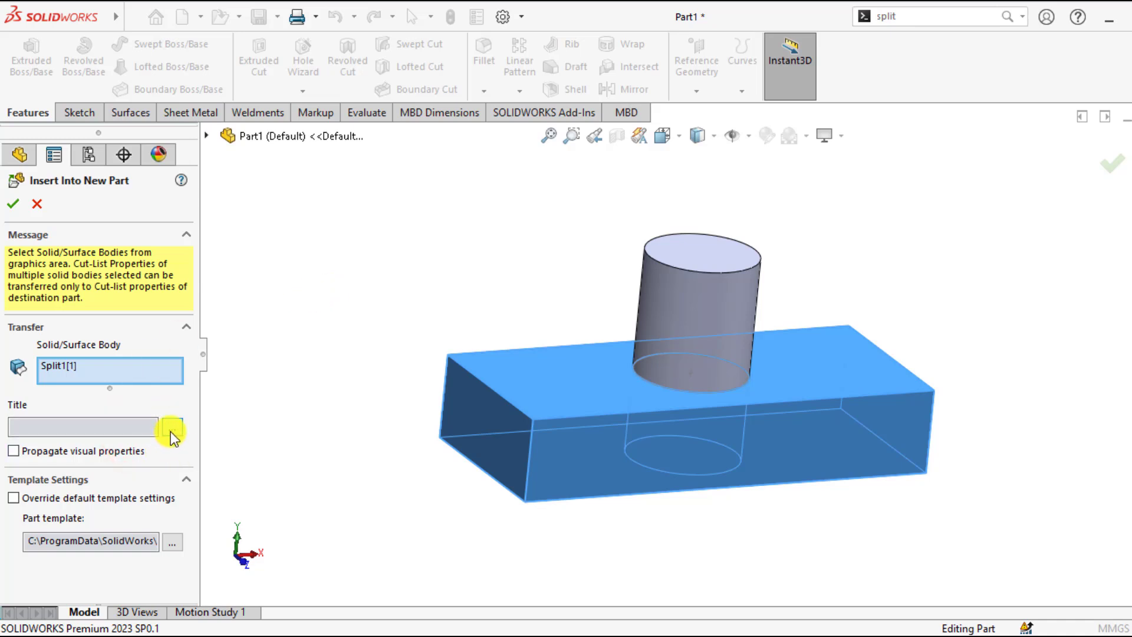
left_click(173, 428)
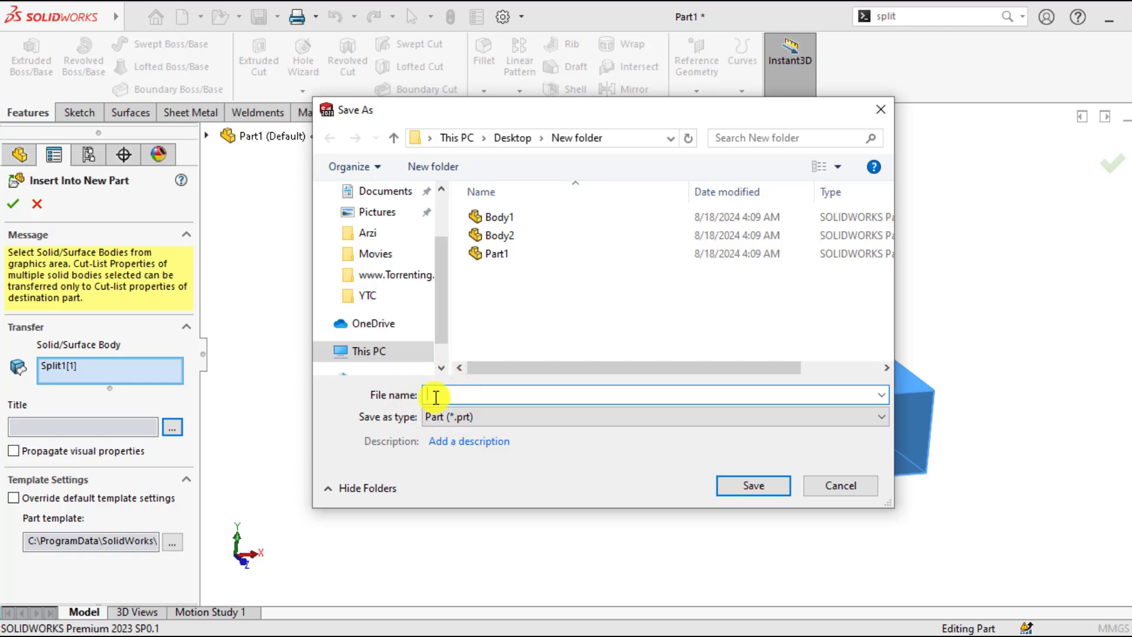
type("Rectanu")
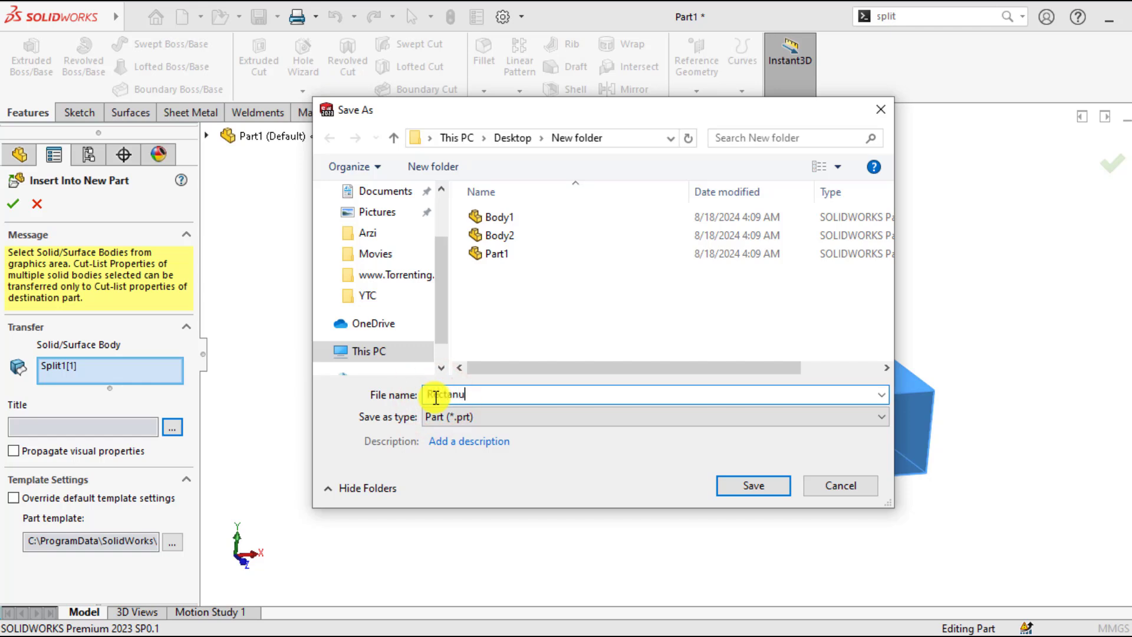
key("BackSpace")
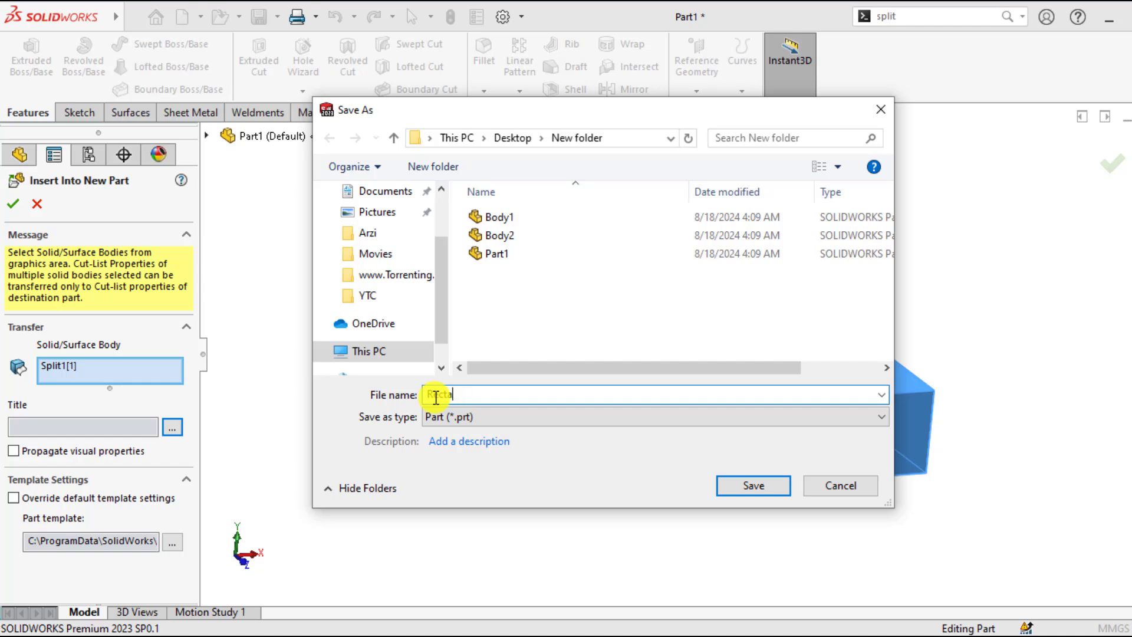
type("gular Part")
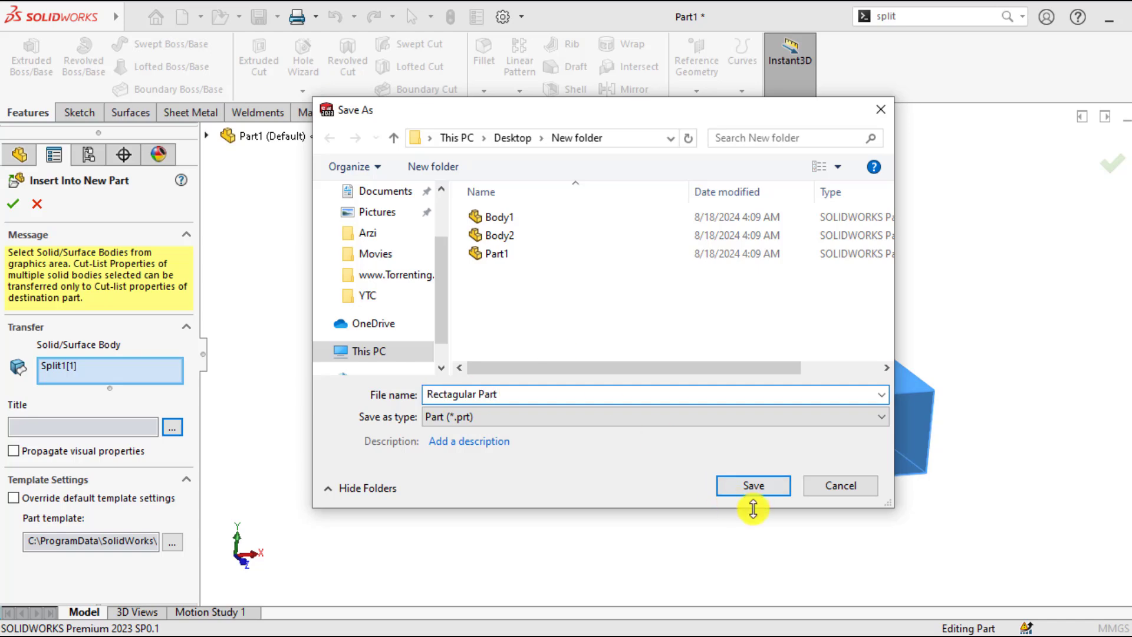
left_click(753, 486)
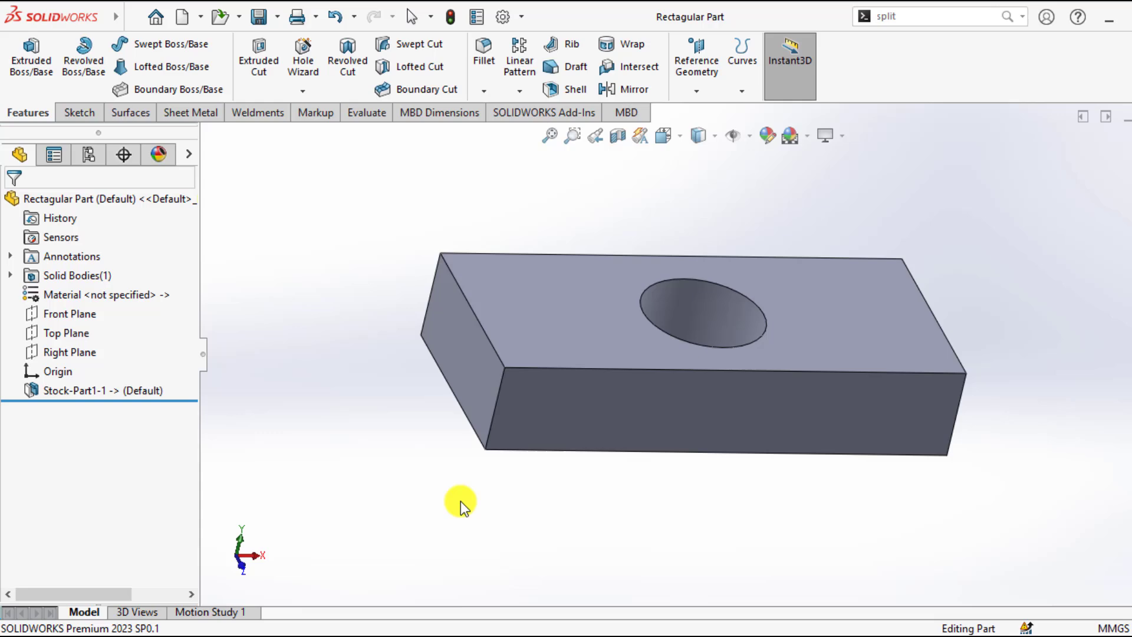
- Close the Rectangular Part window to return to Part1
left_click(106, 199)
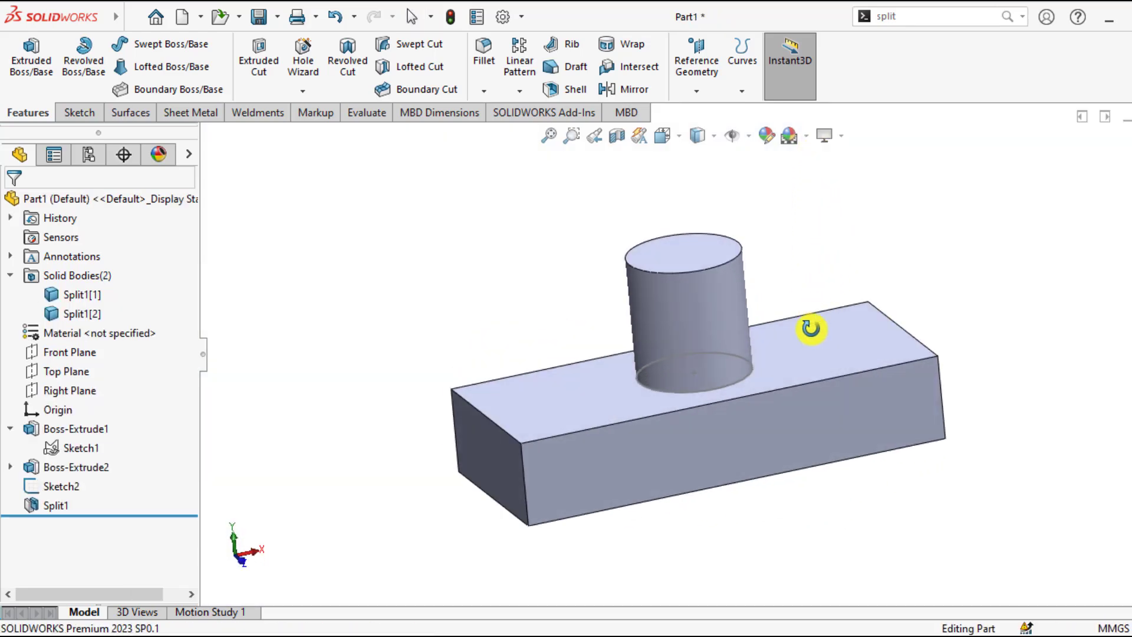
- Give the block body Split1[1] a red body appearance
left_click(79, 295)
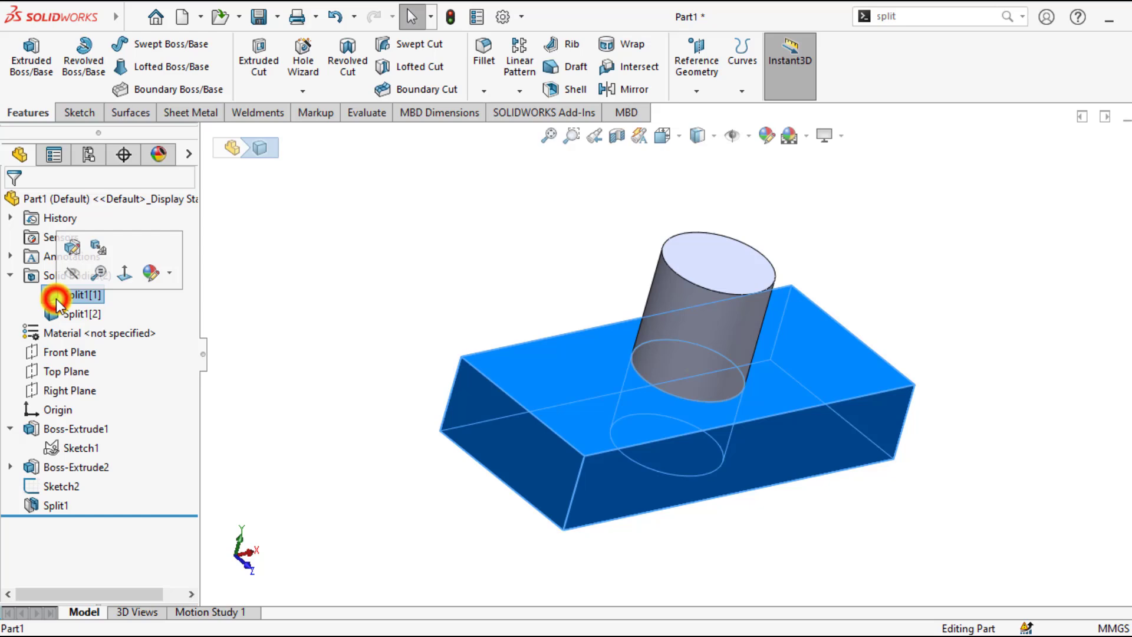
left_click(151, 273)
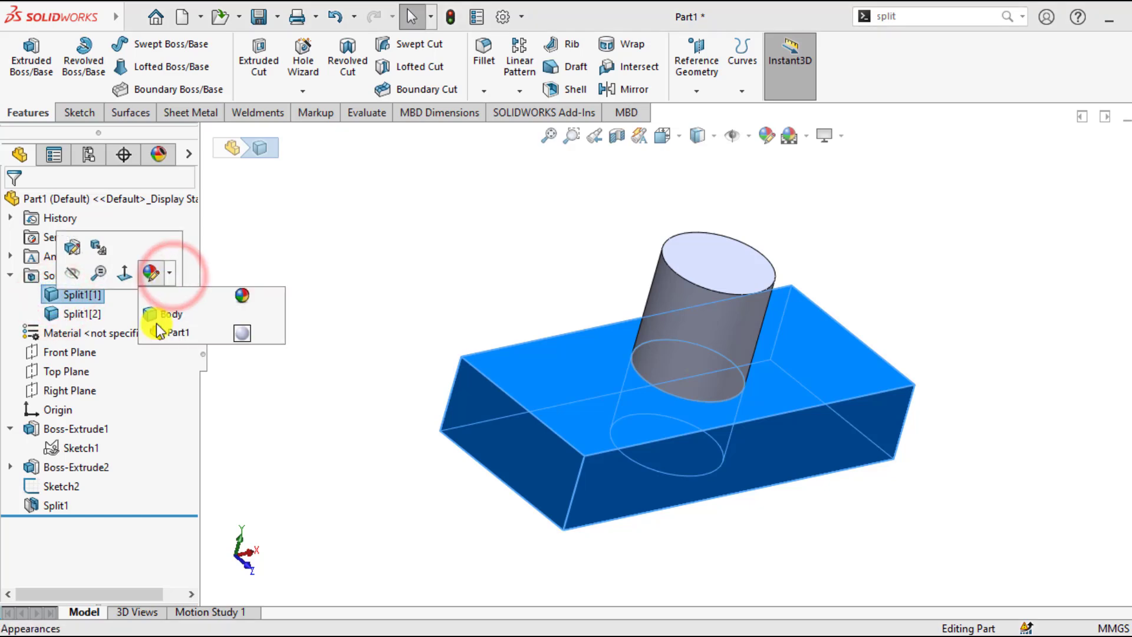
left_click(171, 313)
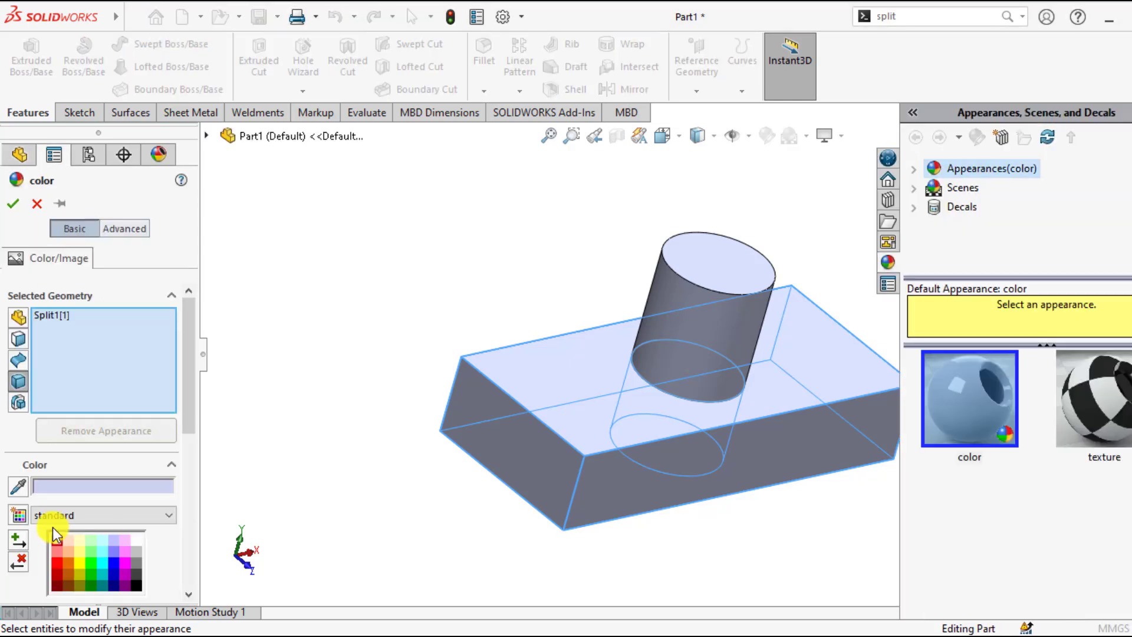
left_click(58, 567)
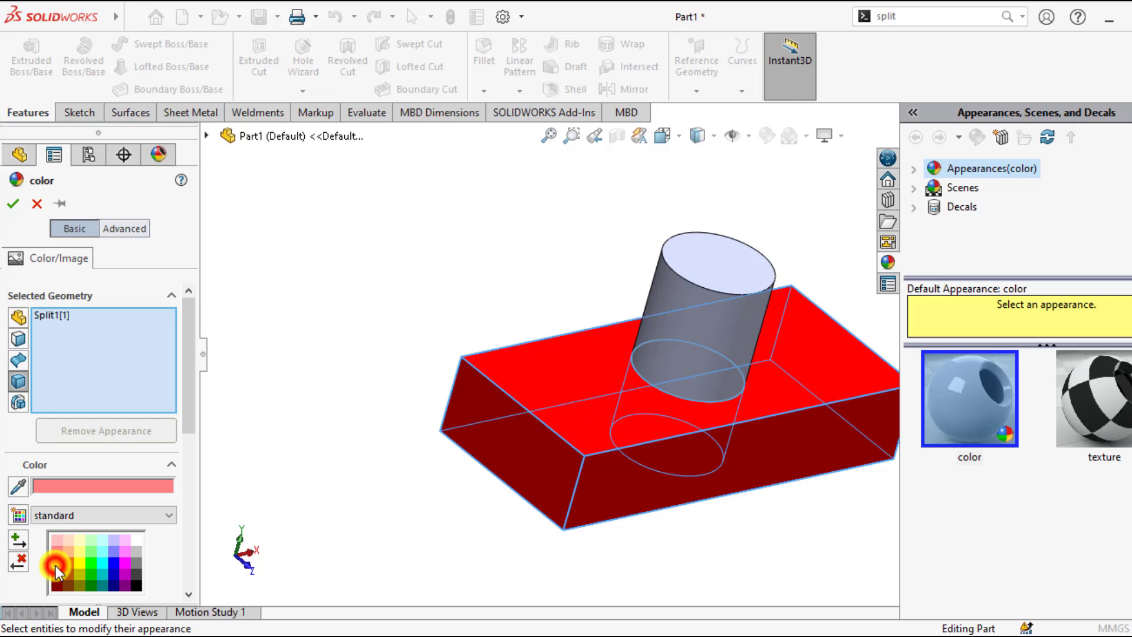
left_click(18, 155)
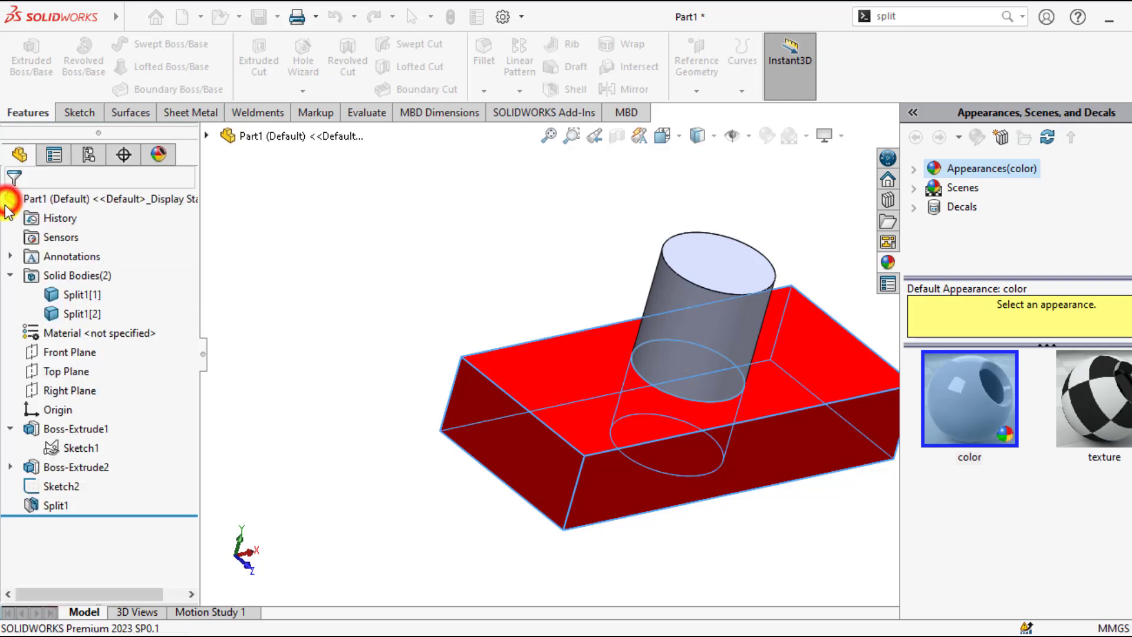
- Give the cylinder body Split1[2] a yellow appearance
left_click(71, 313)
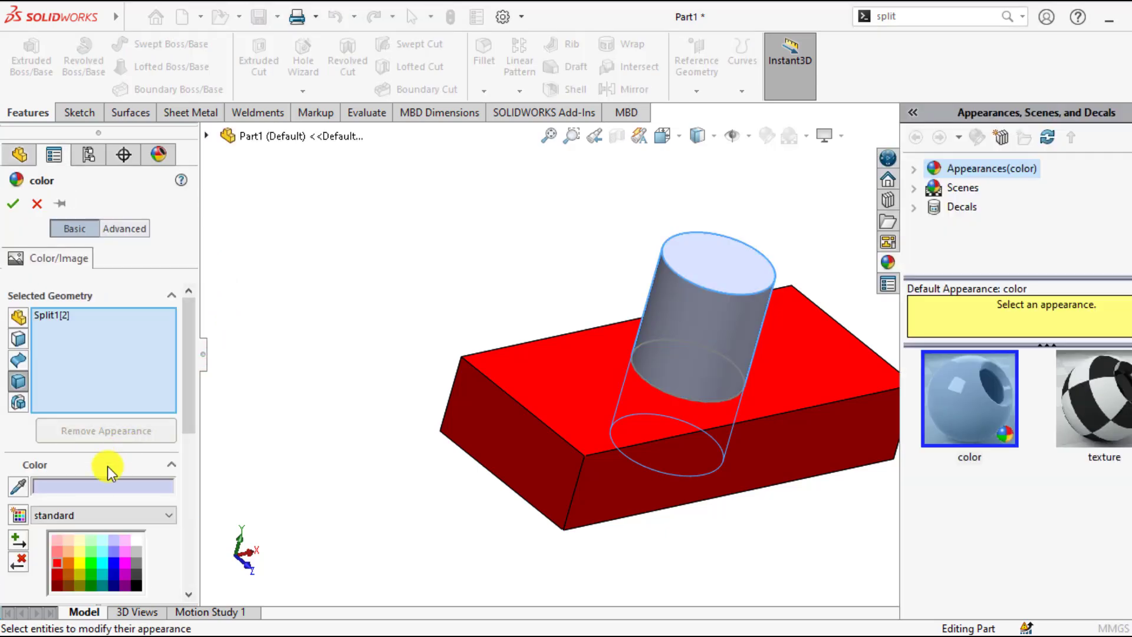
left_click(74, 554)
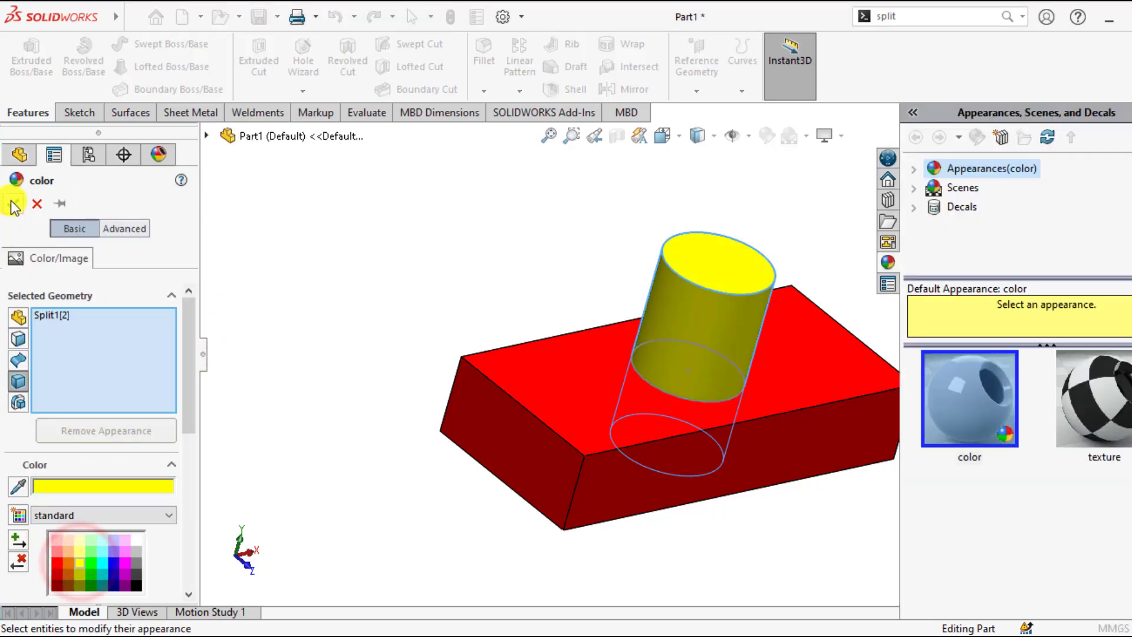